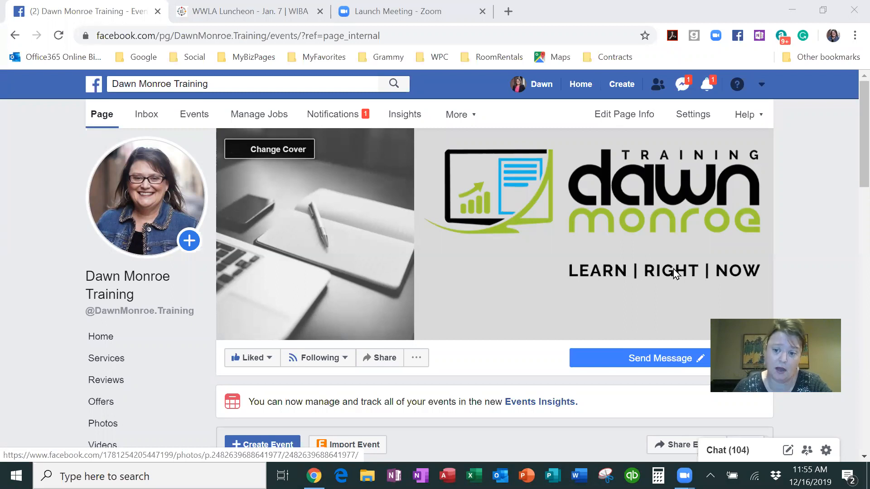
mouse_move(665, 234)
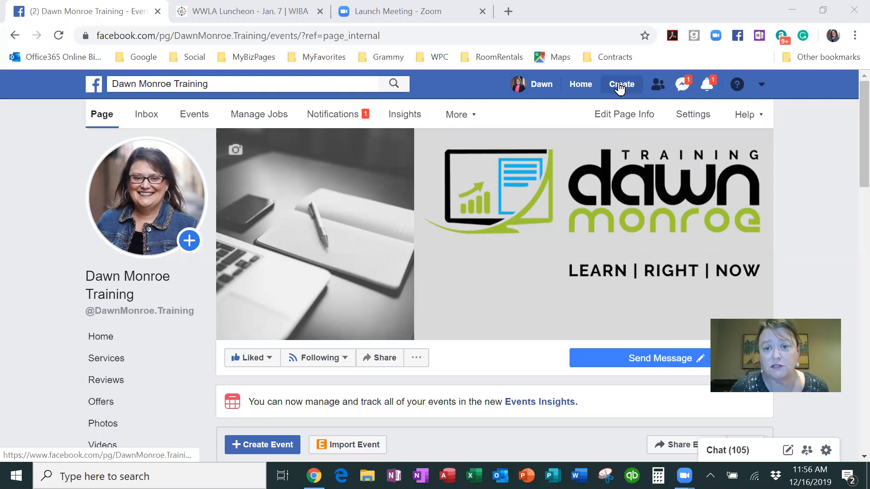
Start a personal event from the Create menu, then abandon it unused
left_click(621, 84)
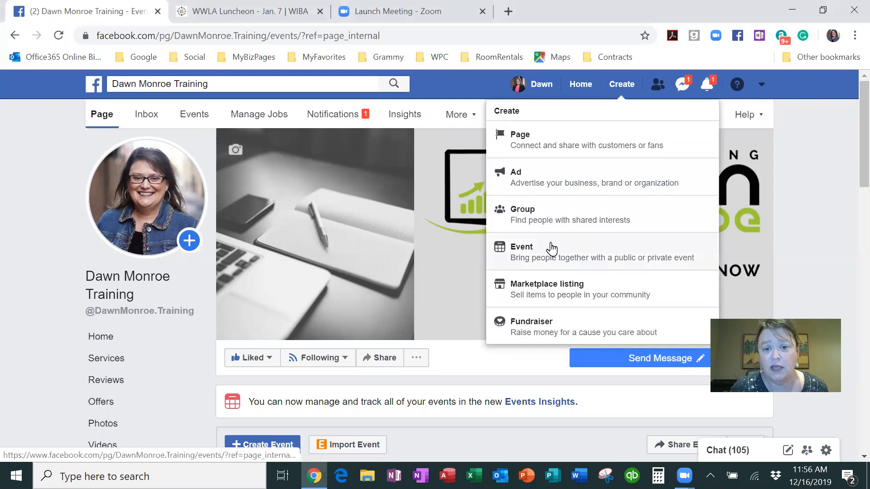
left_click(521, 247)
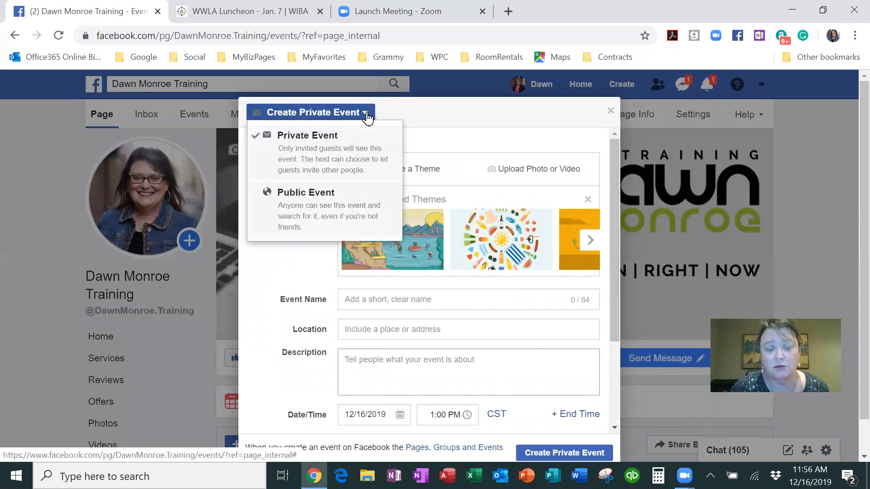
left_click(572, 113)
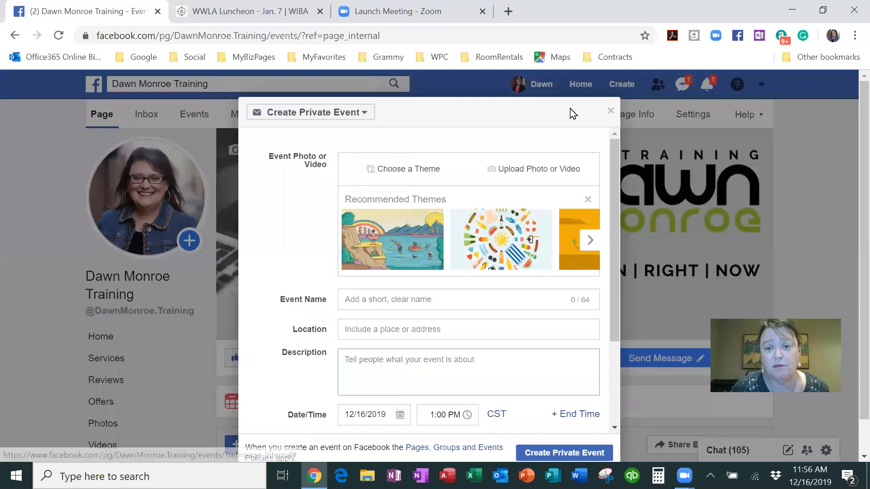
left_click(611, 111)
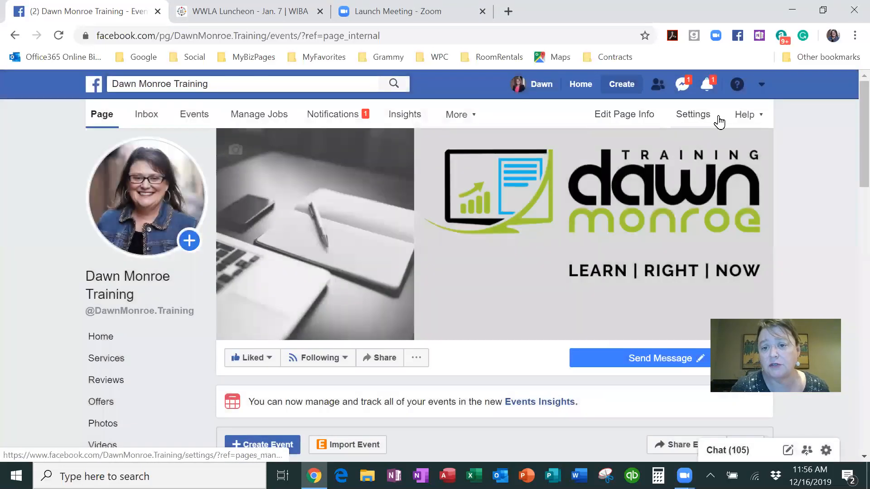
mouse_move(638, 211)
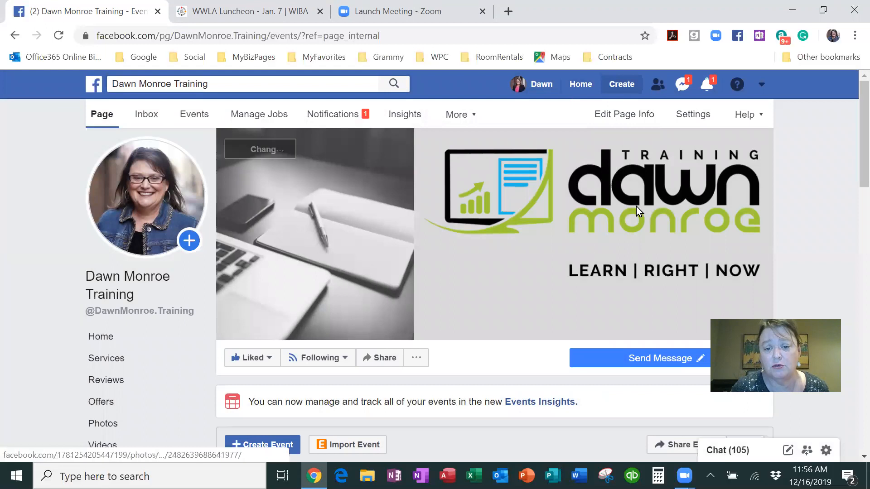
Begin a new event from the business page's Events section
scroll("down", 3)
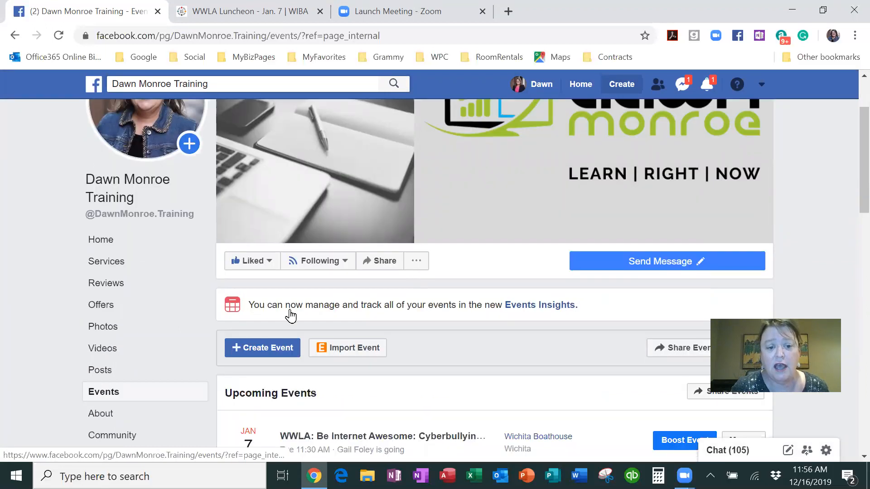
scroll("down", 3)
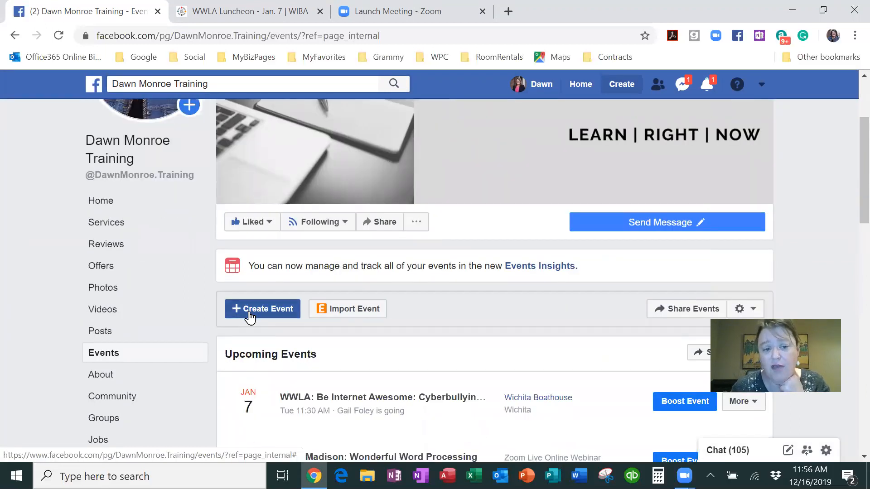
left_click(262, 309)
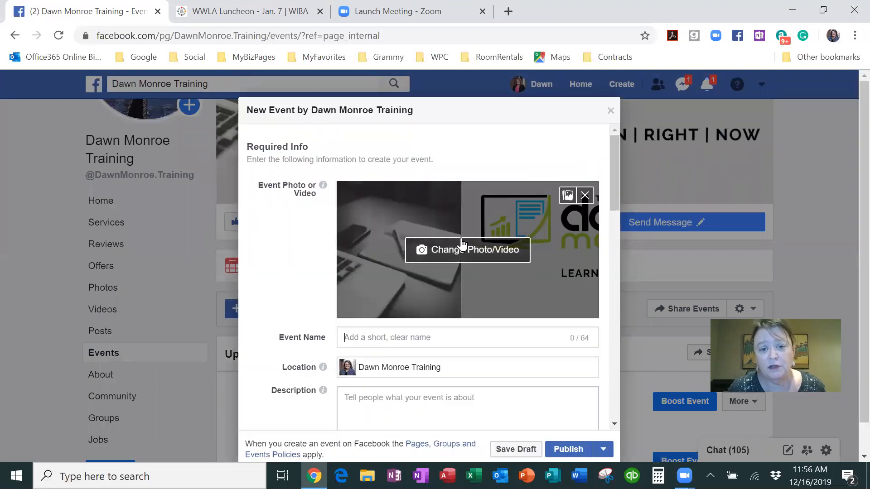
Replace the location with Wichita Boathouse and decline adding it as co-host
scroll("down", 3)
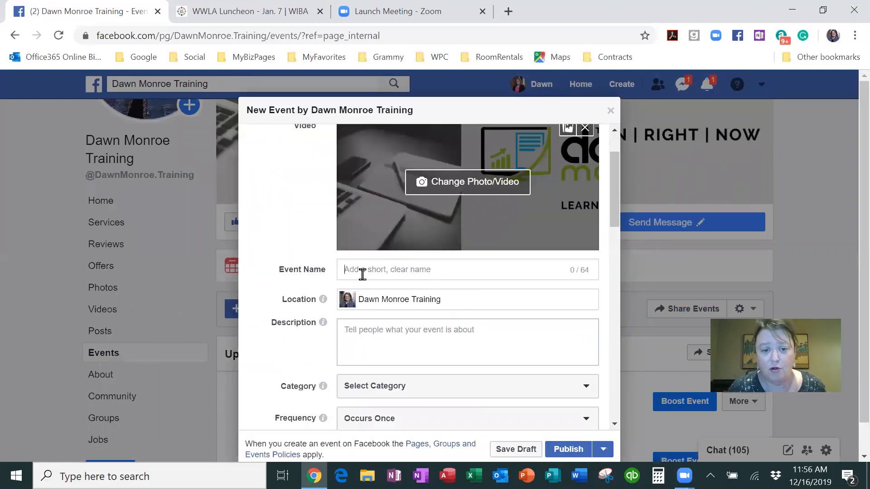
double_click(399, 299)
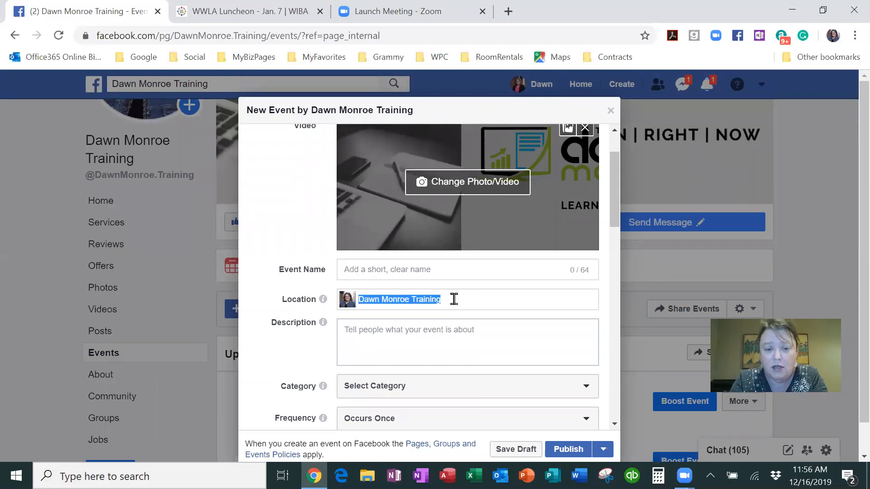
type("wichit")
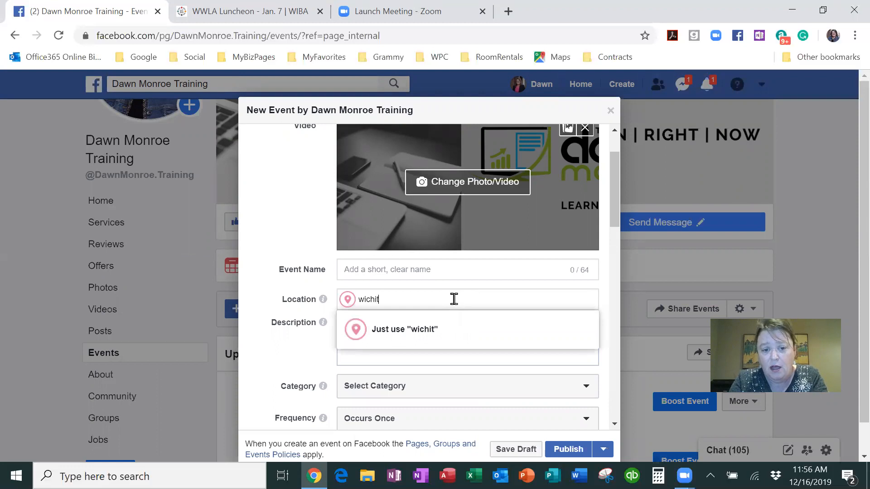
type("a")
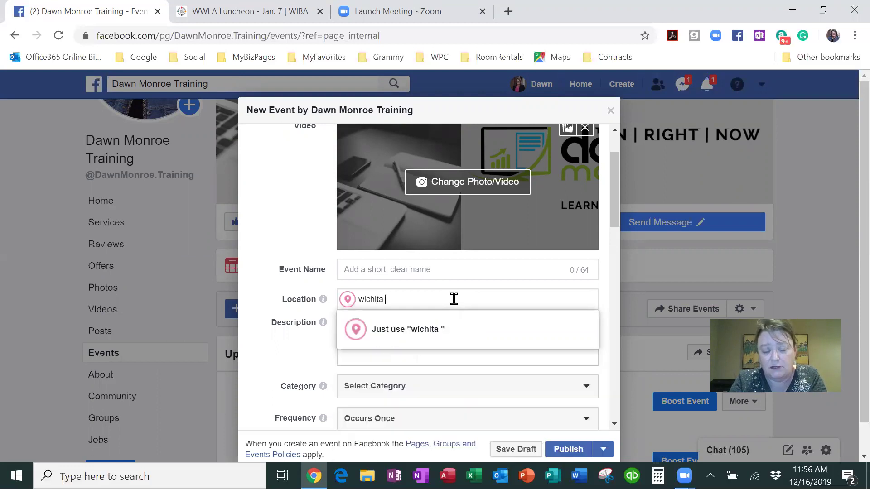
type("boat")
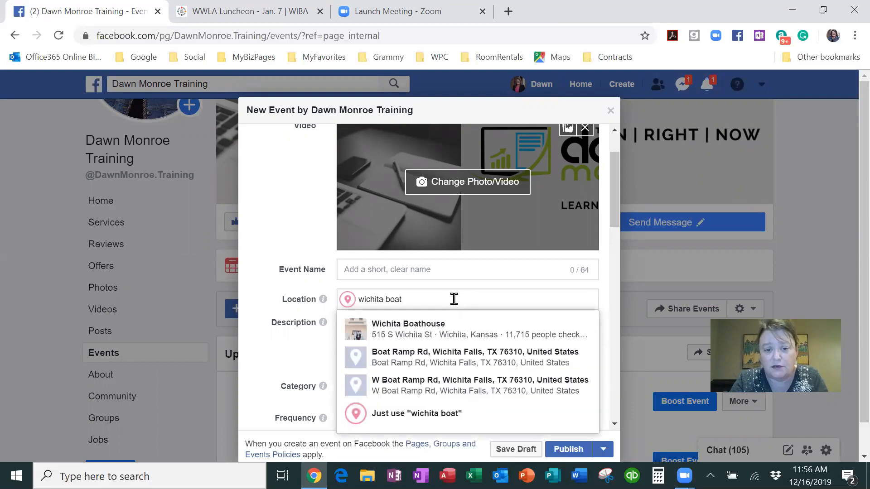
left_click(408, 329)
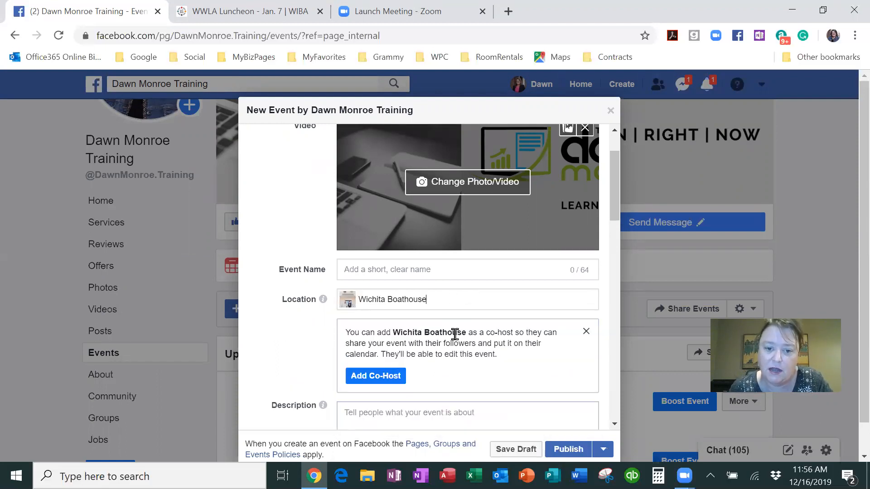
mouse_move(451, 397)
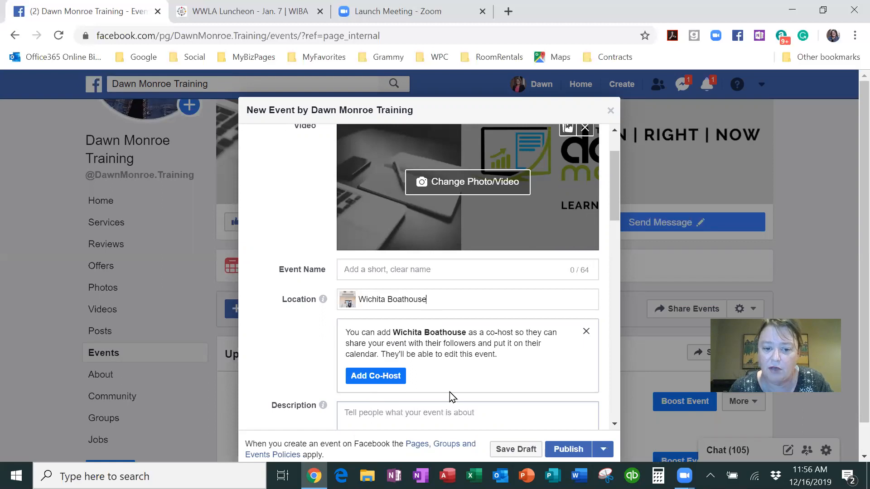
mouse_move(348, 311)
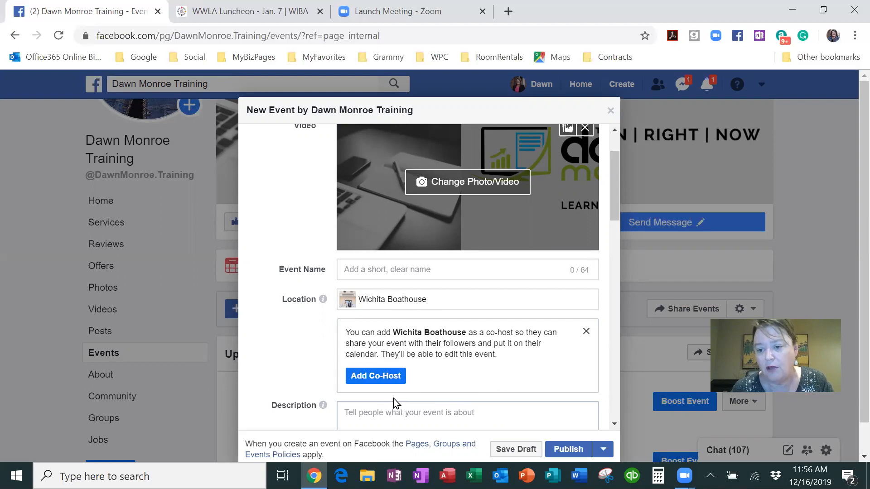
mouse_move(460, 392)
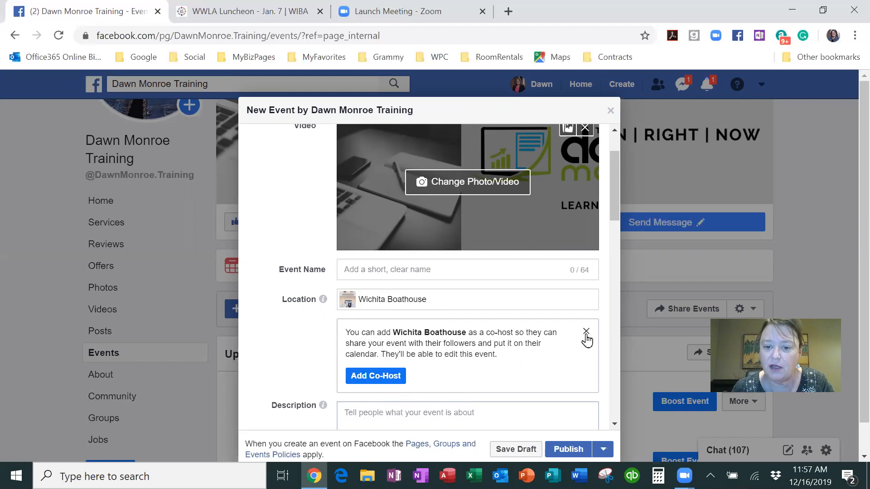
left_click(467, 299)
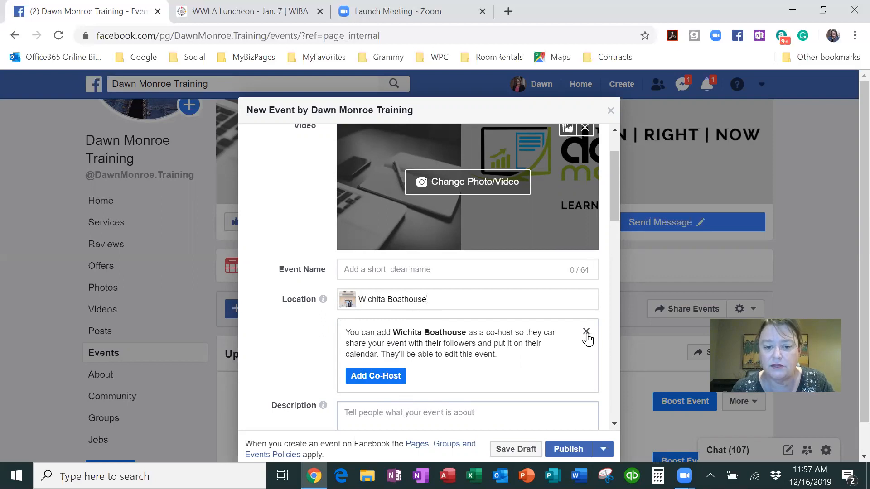
mouse_move(438, 385)
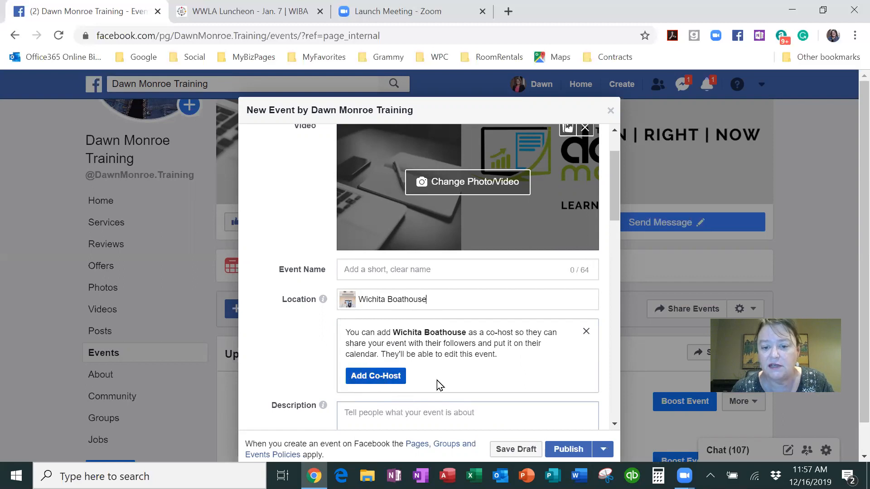
Add Wichita Independent Business Association as a pending co-host
scroll("down", 3)
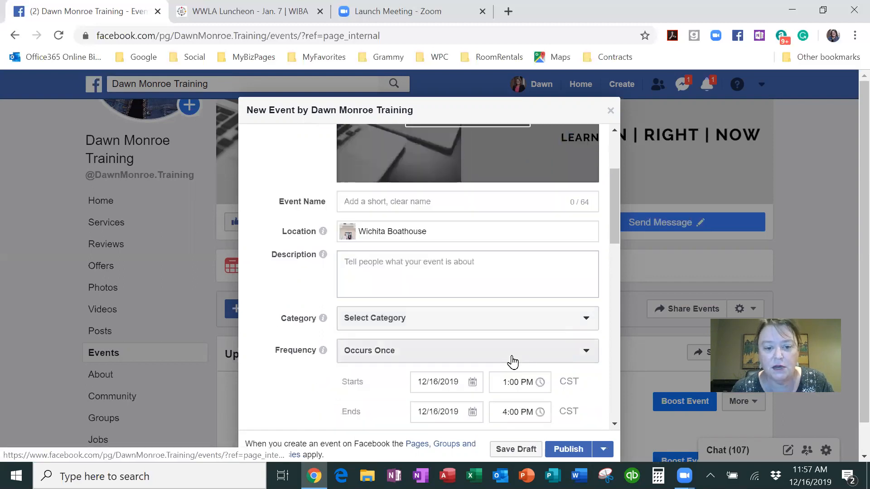
scroll("down", 3)
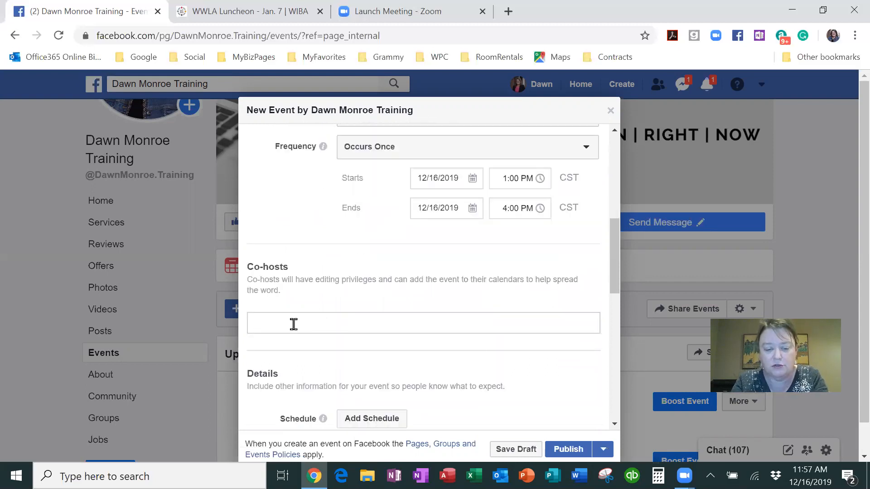
type("wichita in")
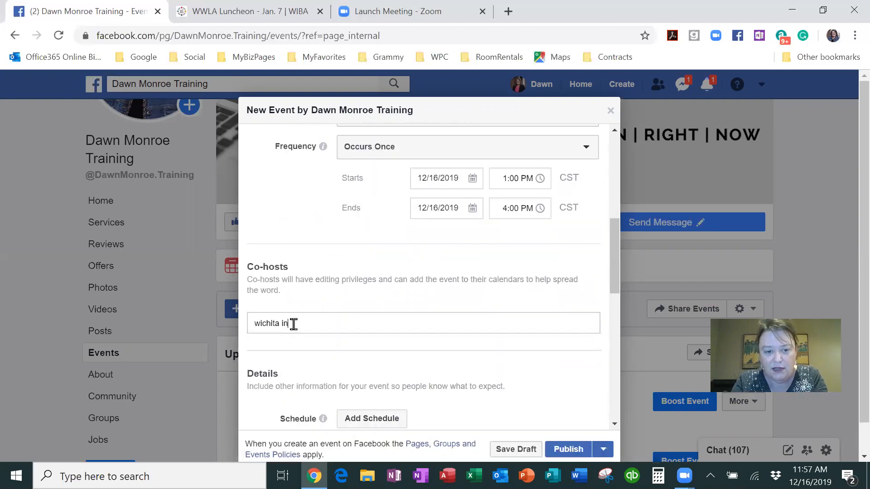
type("n")
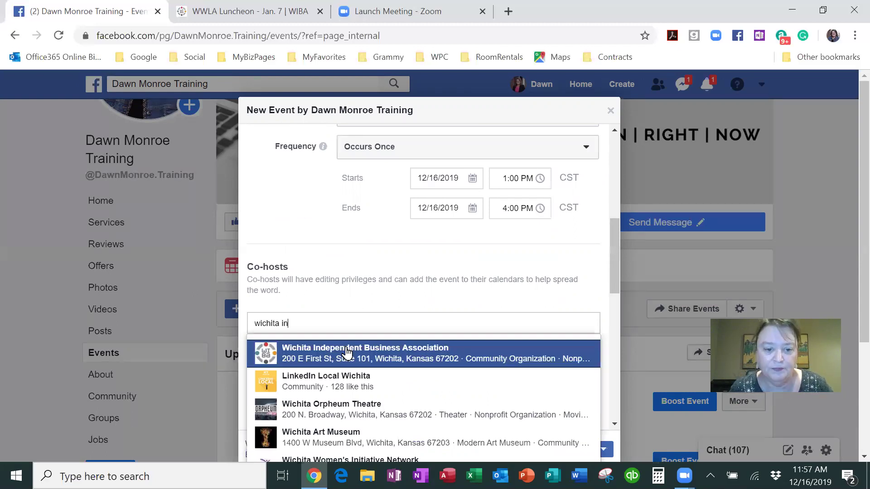
left_click(365, 353)
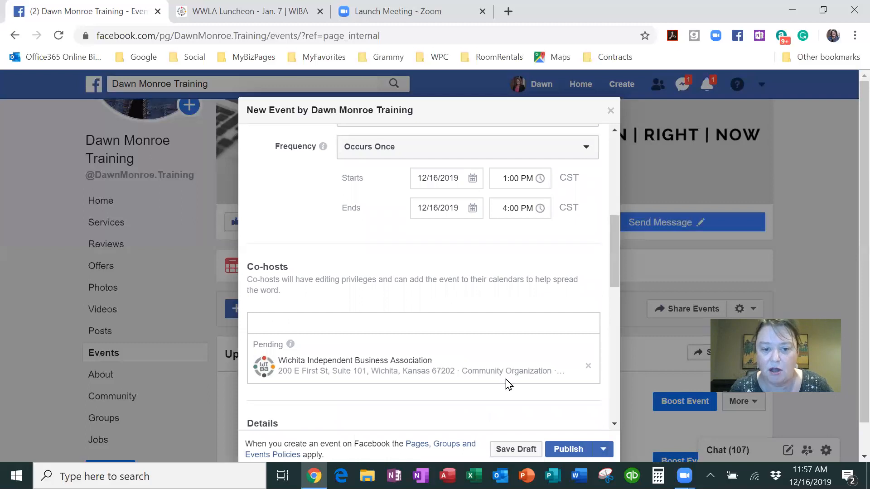
mouse_move(501, 406)
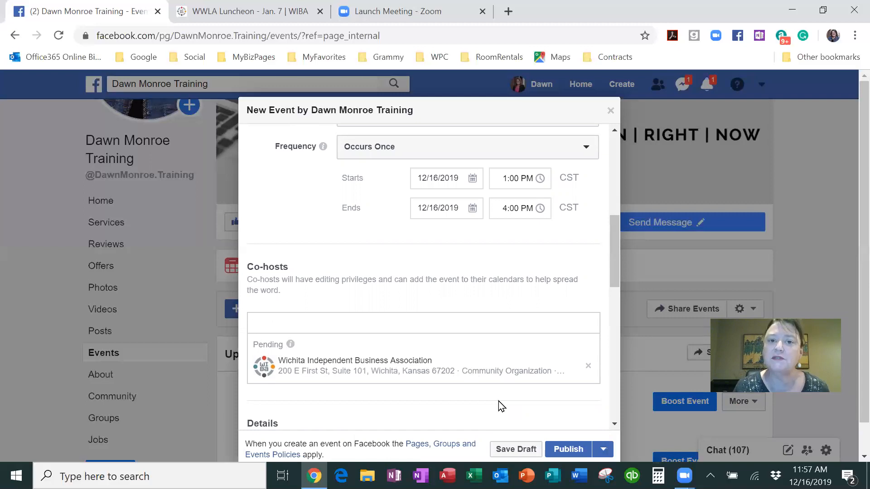
left_click(423, 324)
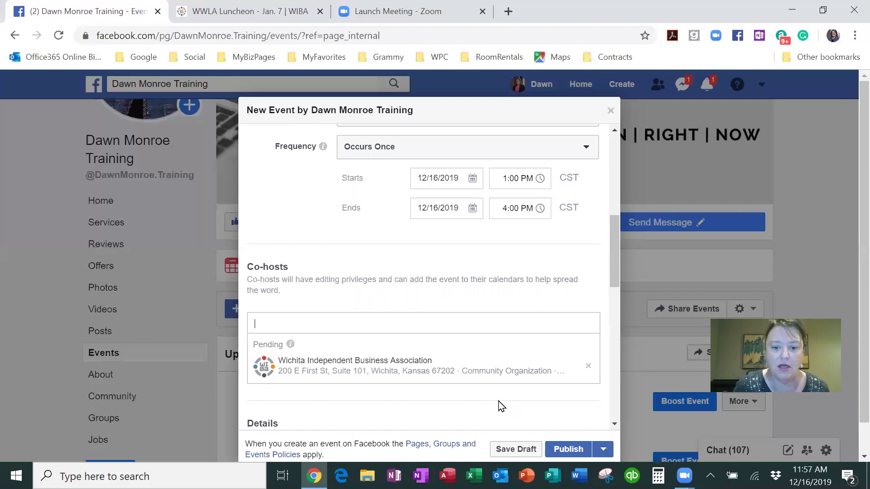
Reveal the ticket link field under Admission
scroll("down", 3)
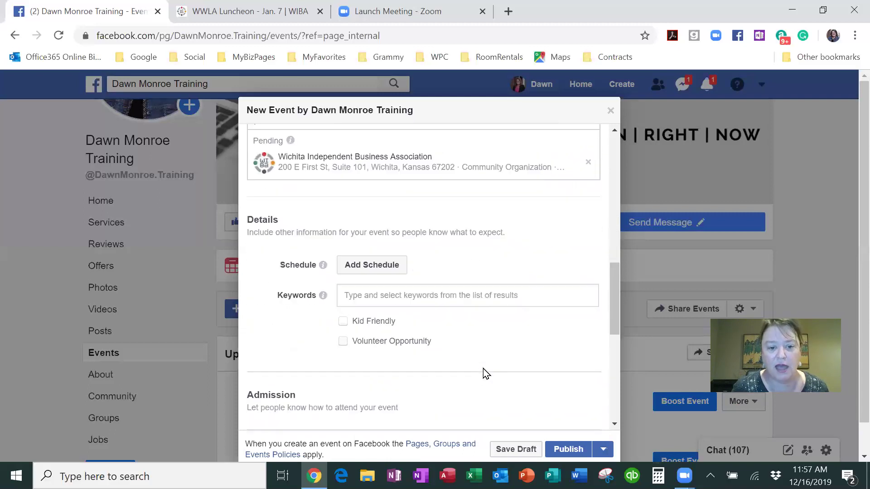
scroll("down", 3)
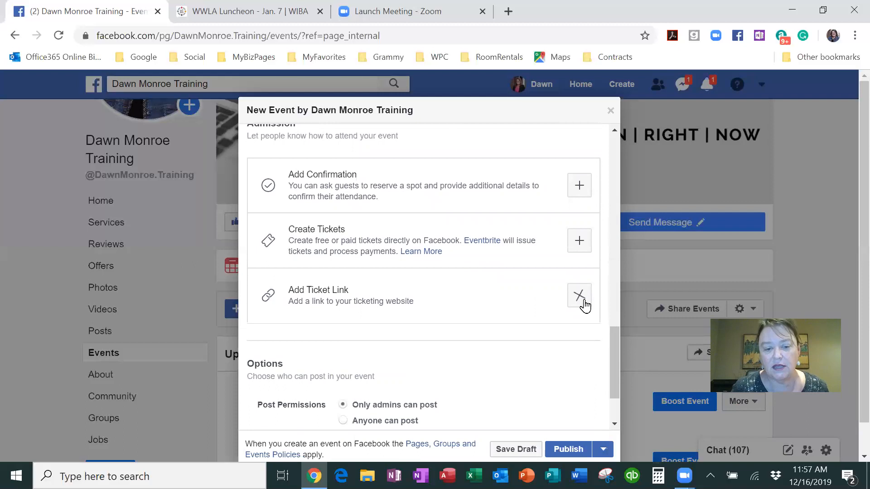
left_click(579, 296)
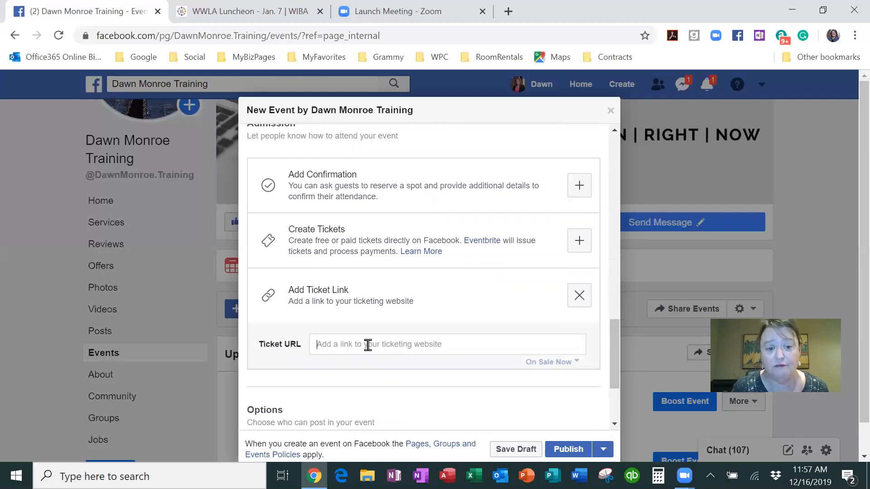
Copy the WIBA luncheon page address from its browser tab
left_click(246, 11)
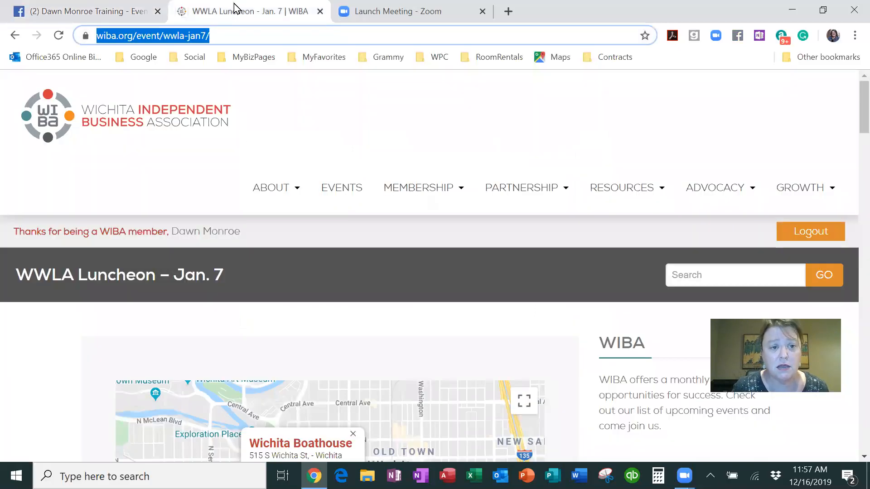
right_click(153, 35)
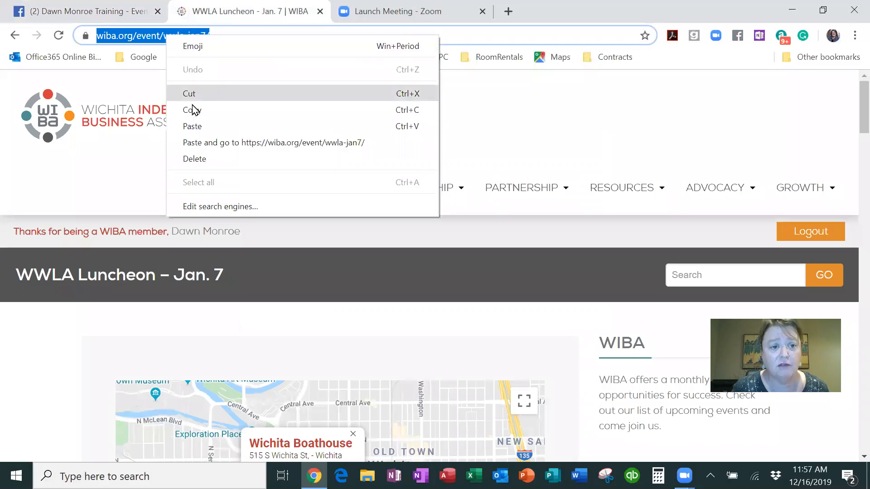
left_click(84, 11)
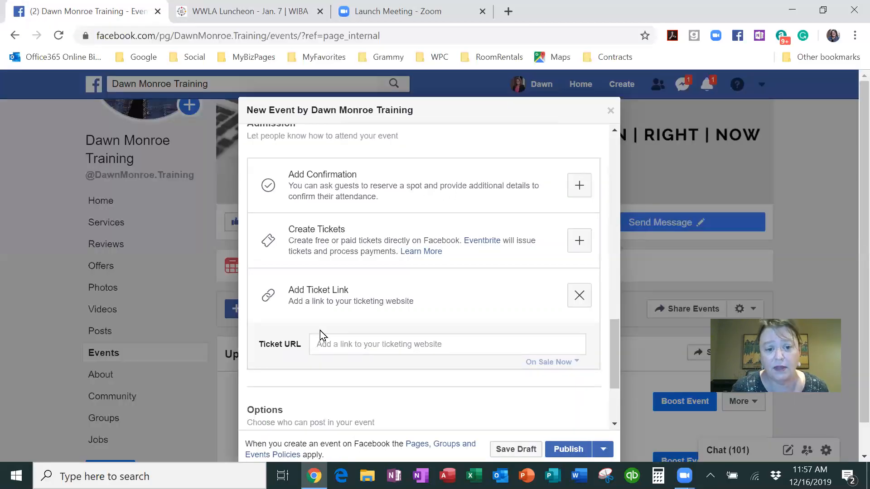
type("https://wiba.org/event/wwla-jan7/")
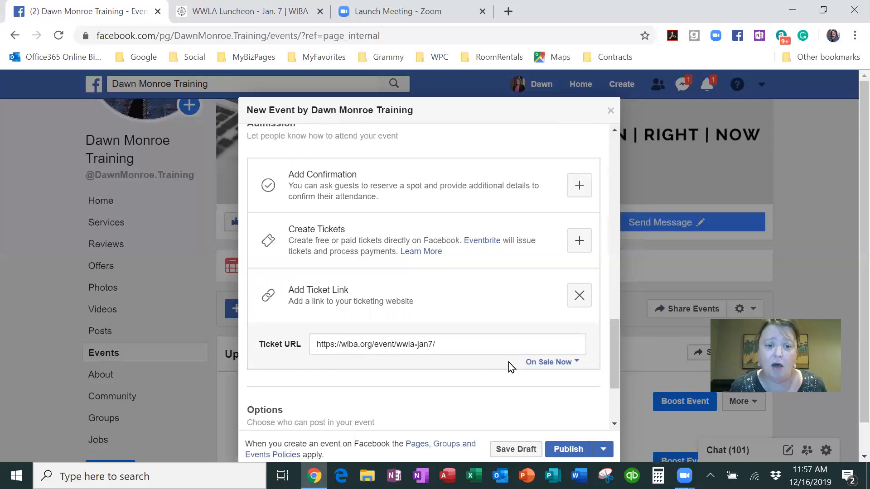
scroll("up", 3)
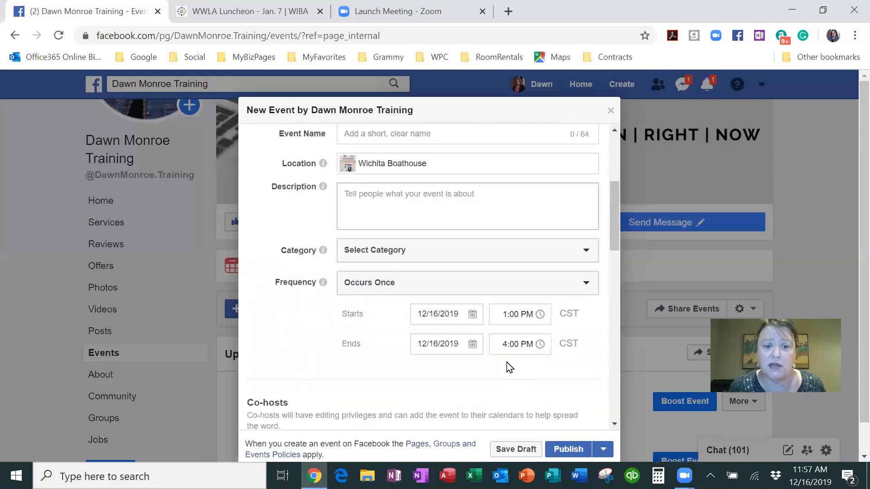
scroll("up", 3)
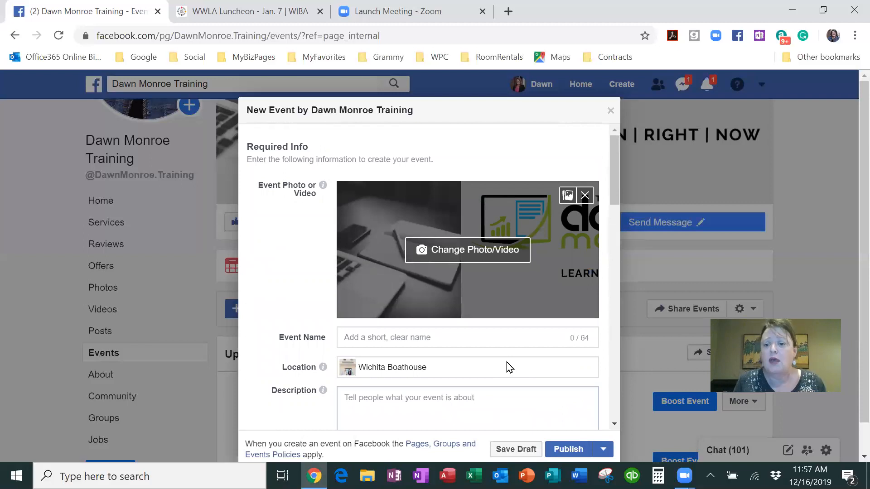